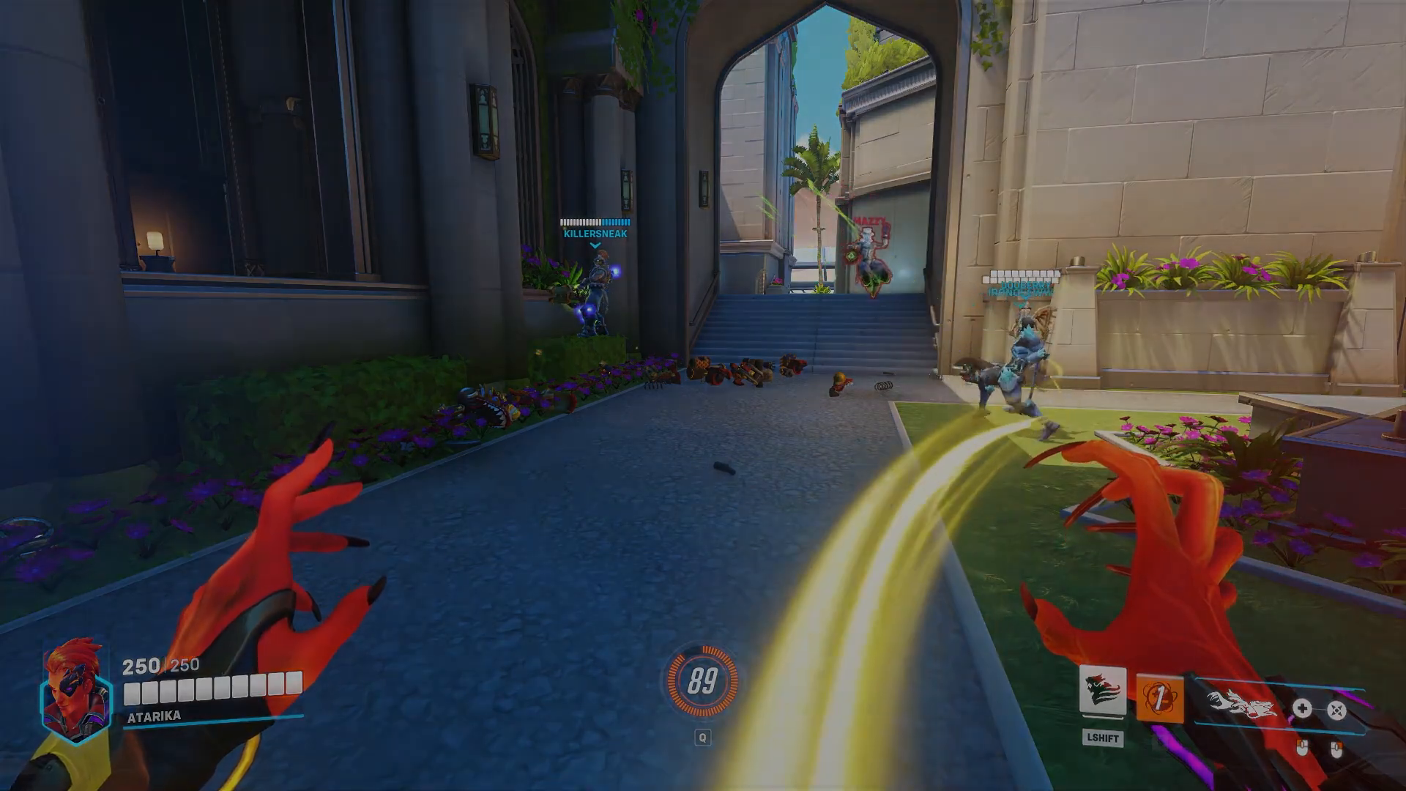
Check the scoreboard as the match ends and the endorsement screen appears.
{"action": "key", "text": "tab"}
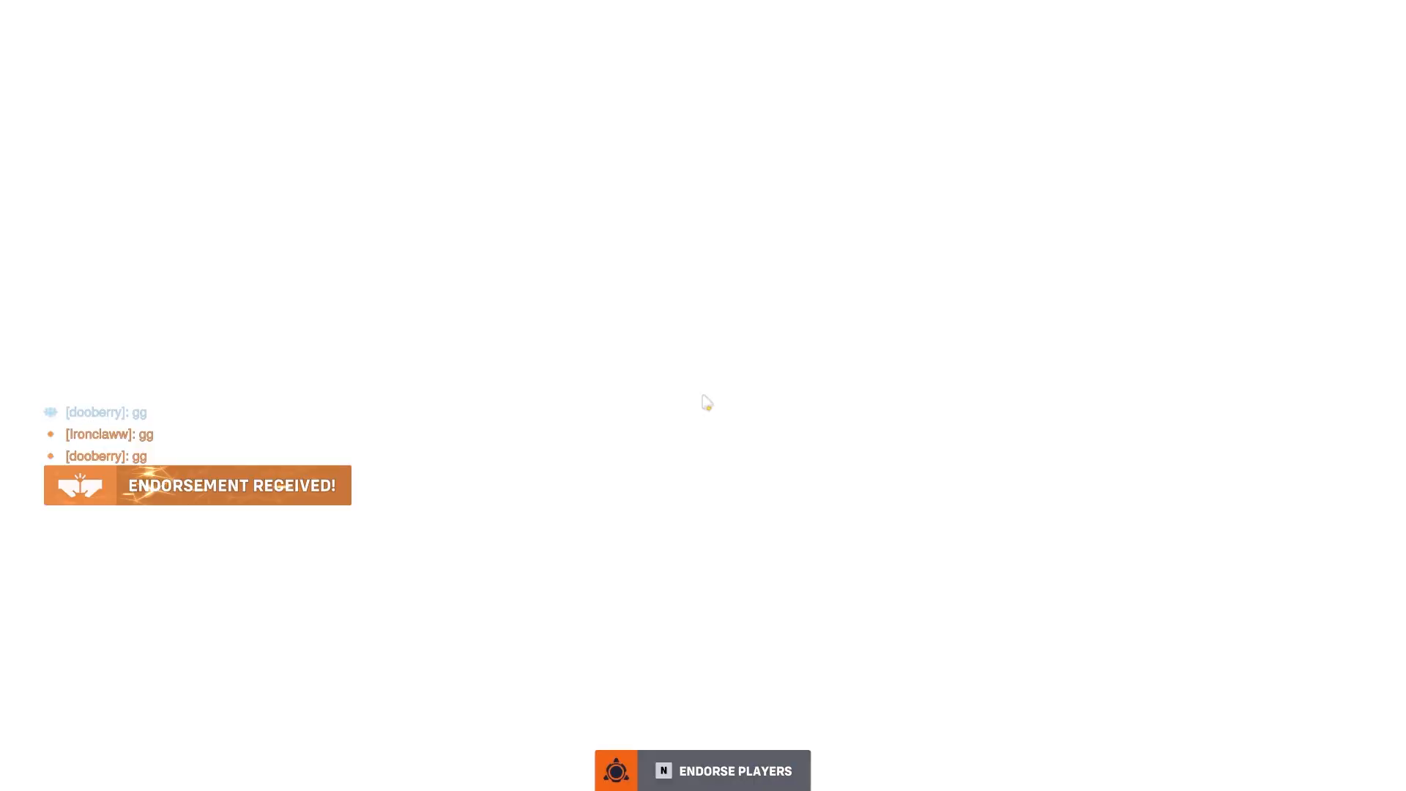
Bring up the company Teams list showing headcounts, salaries, tasks and schedules.
{"action": "left_click", "coordinate": [609, 673]}
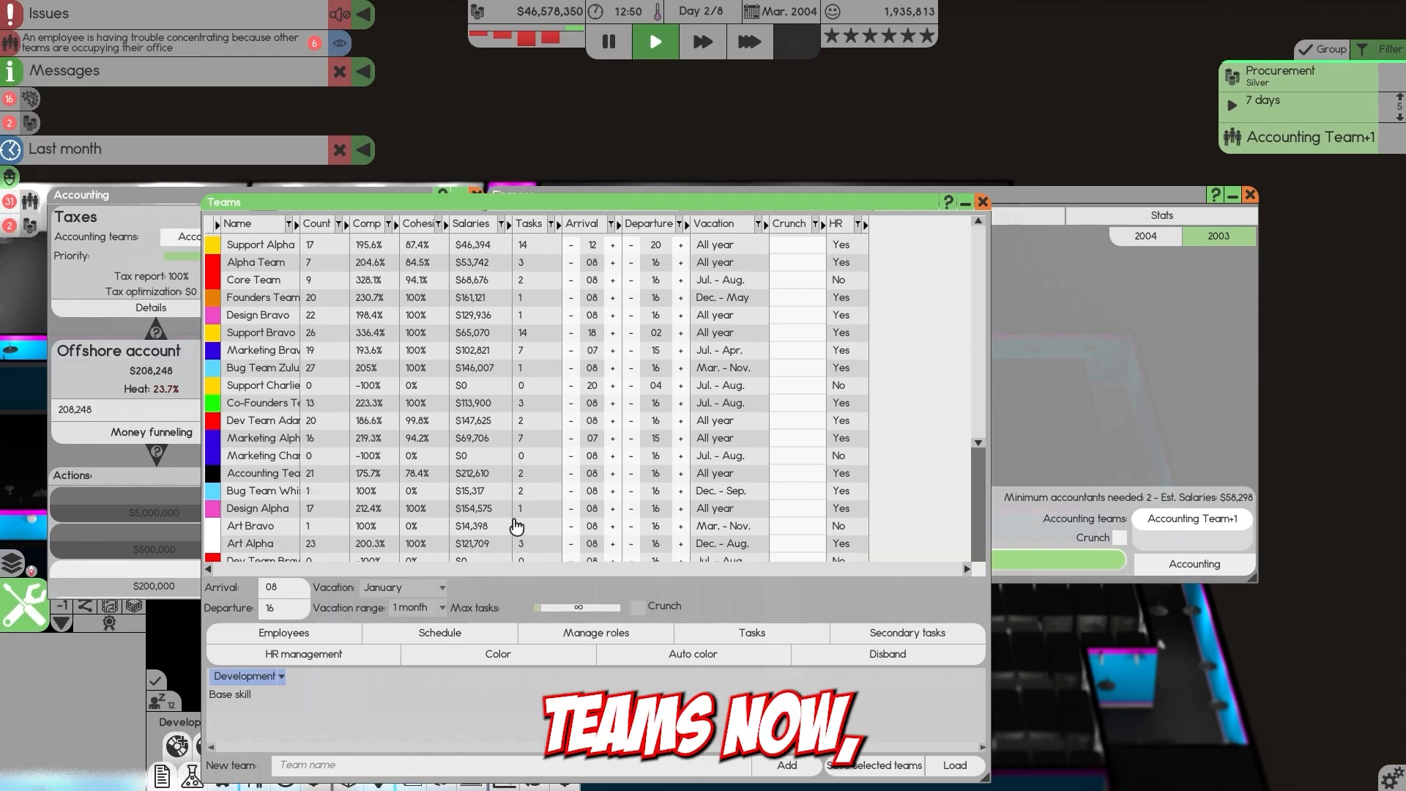
{"action": "scroll", "scroll_direction": "down", "scroll_amount": 3}
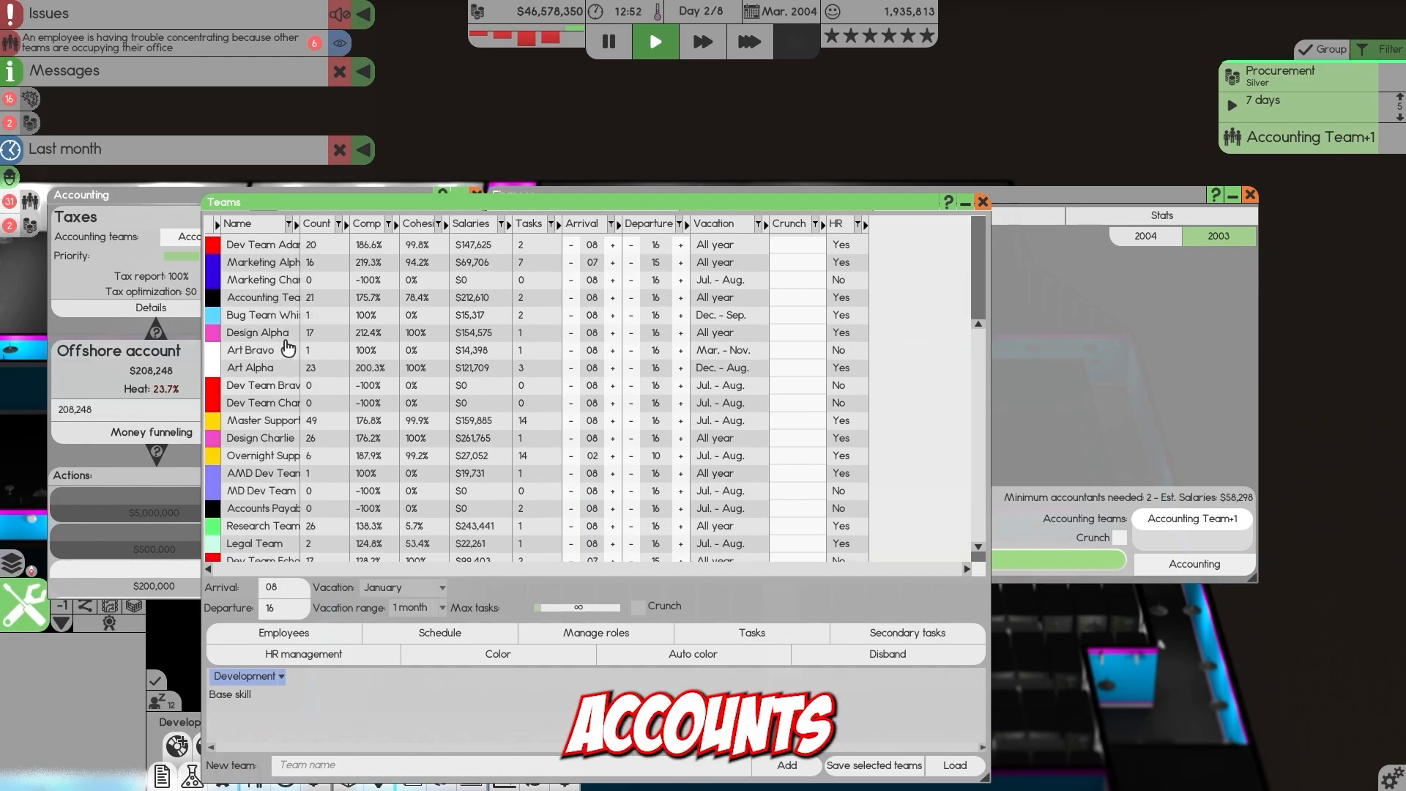
{"action": "left_click", "coordinate": [262, 297]}
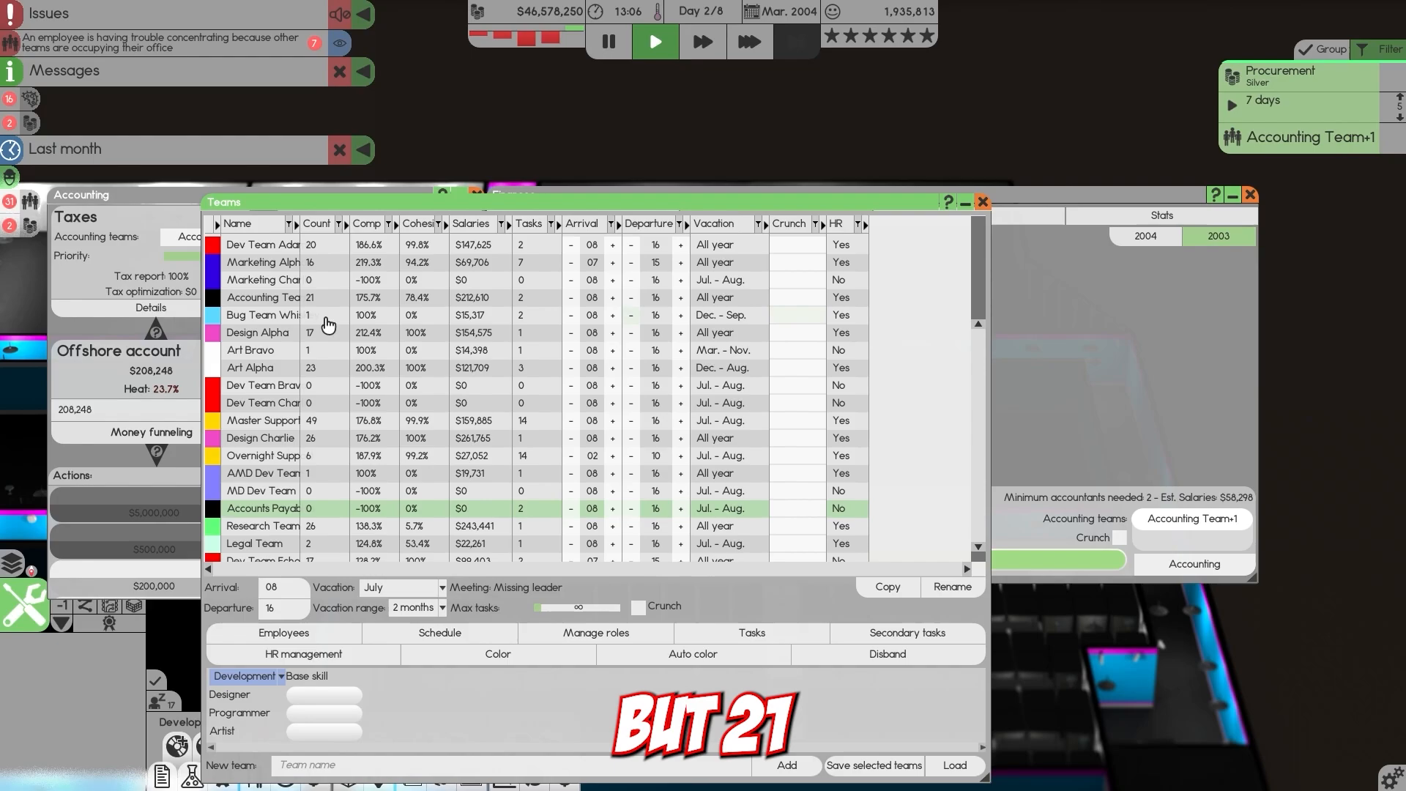
{"action": "left_click", "coordinate": [262, 297]}
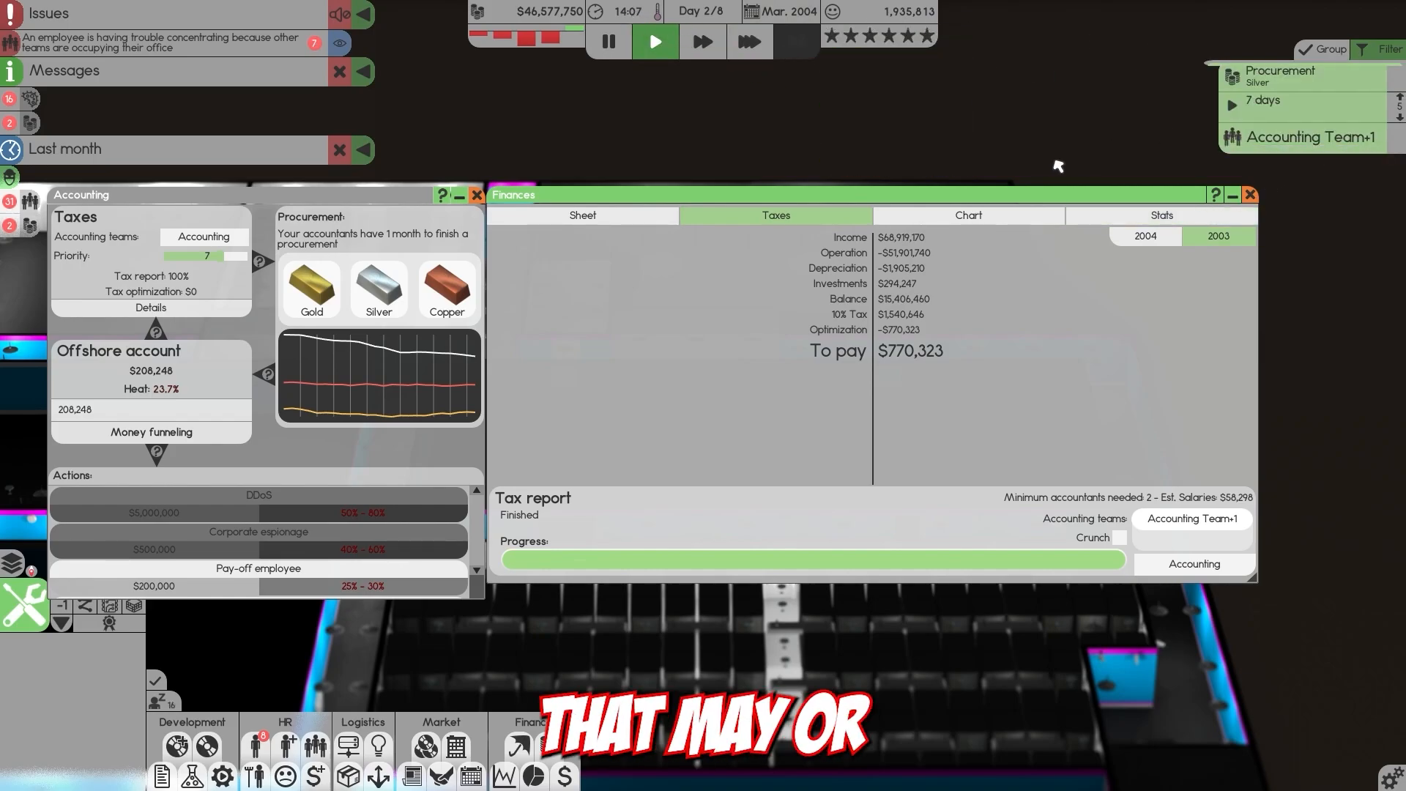
{"action": "mouse_move", "coordinate": [743, 372]}
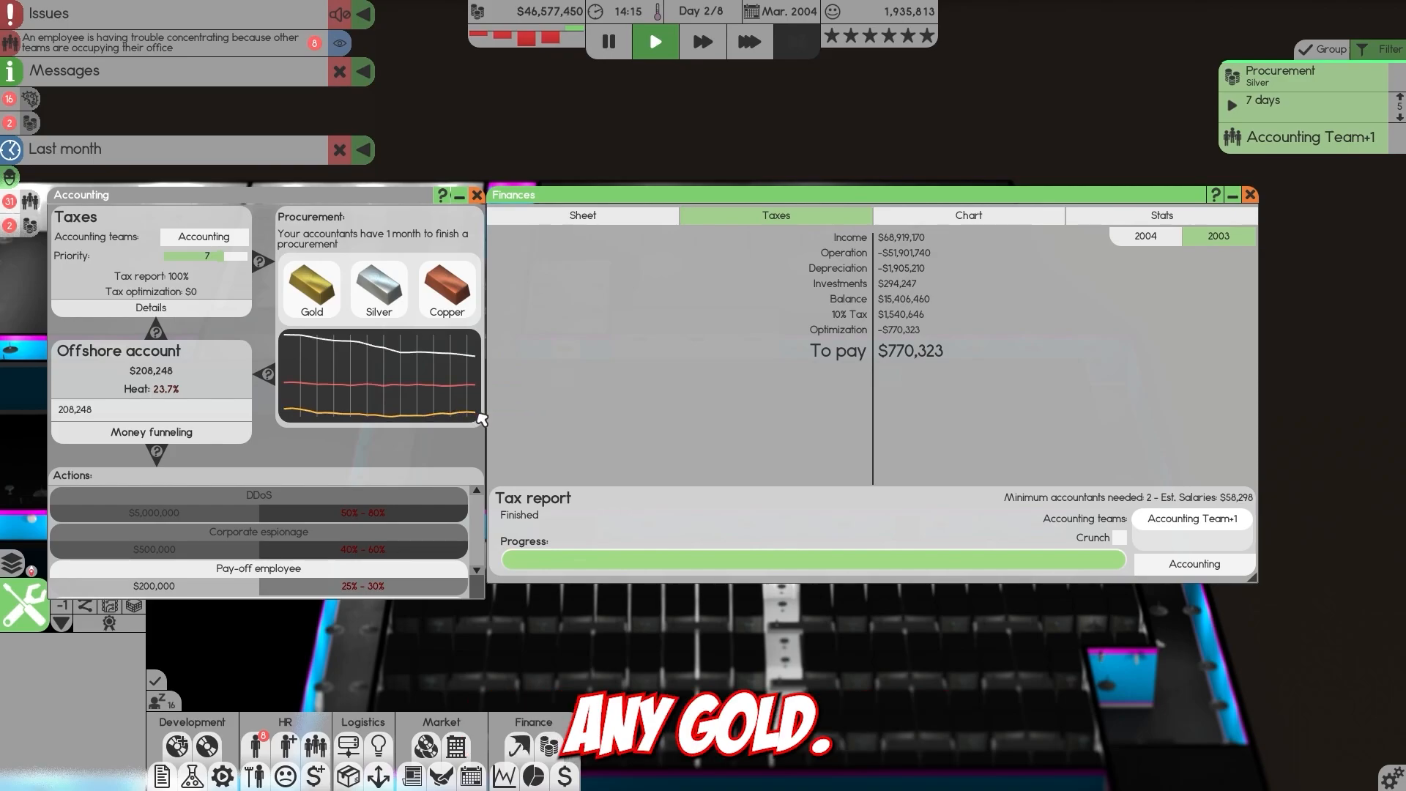
{"action": "mouse_move", "coordinate": [363, 417]}
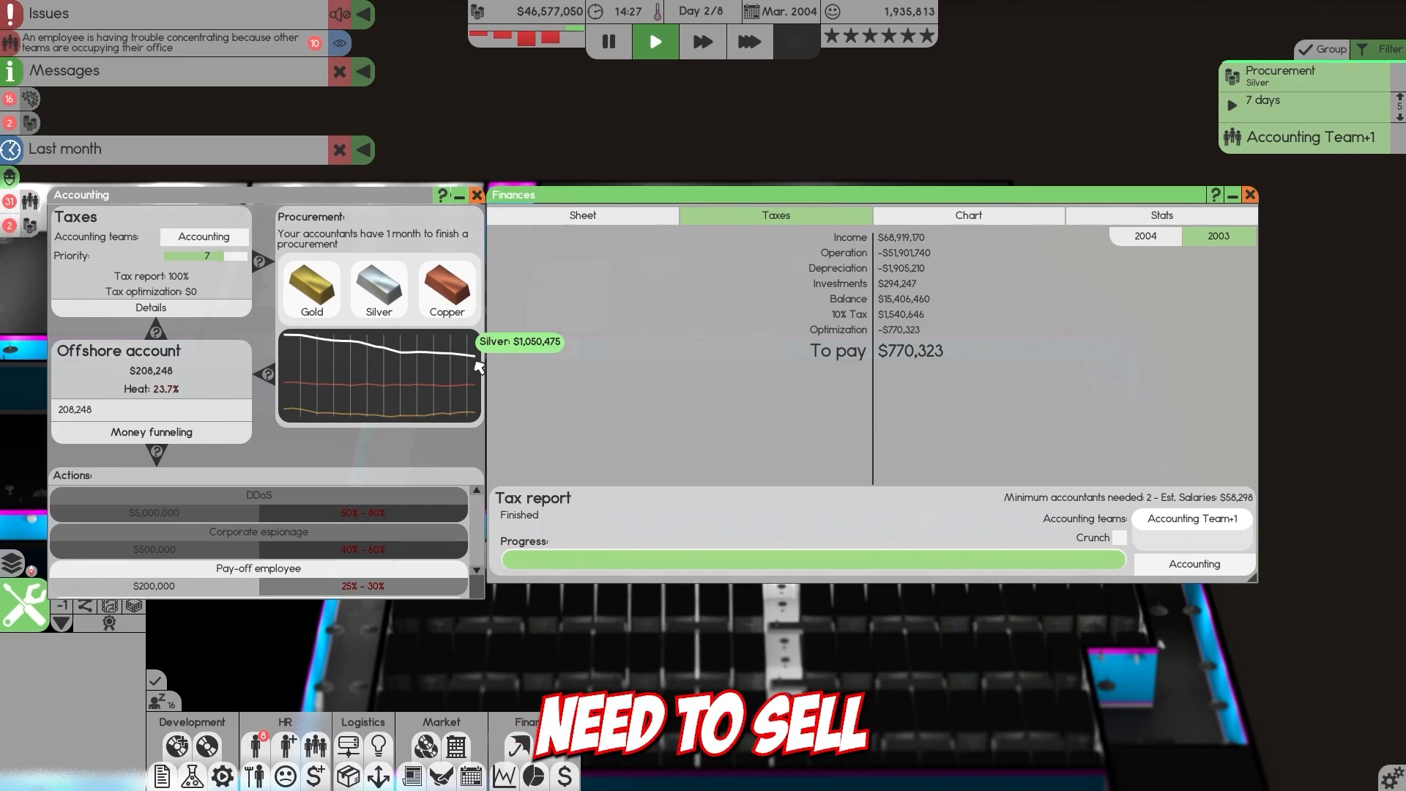
{"action": "mouse_move", "coordinate": [473, 392]}
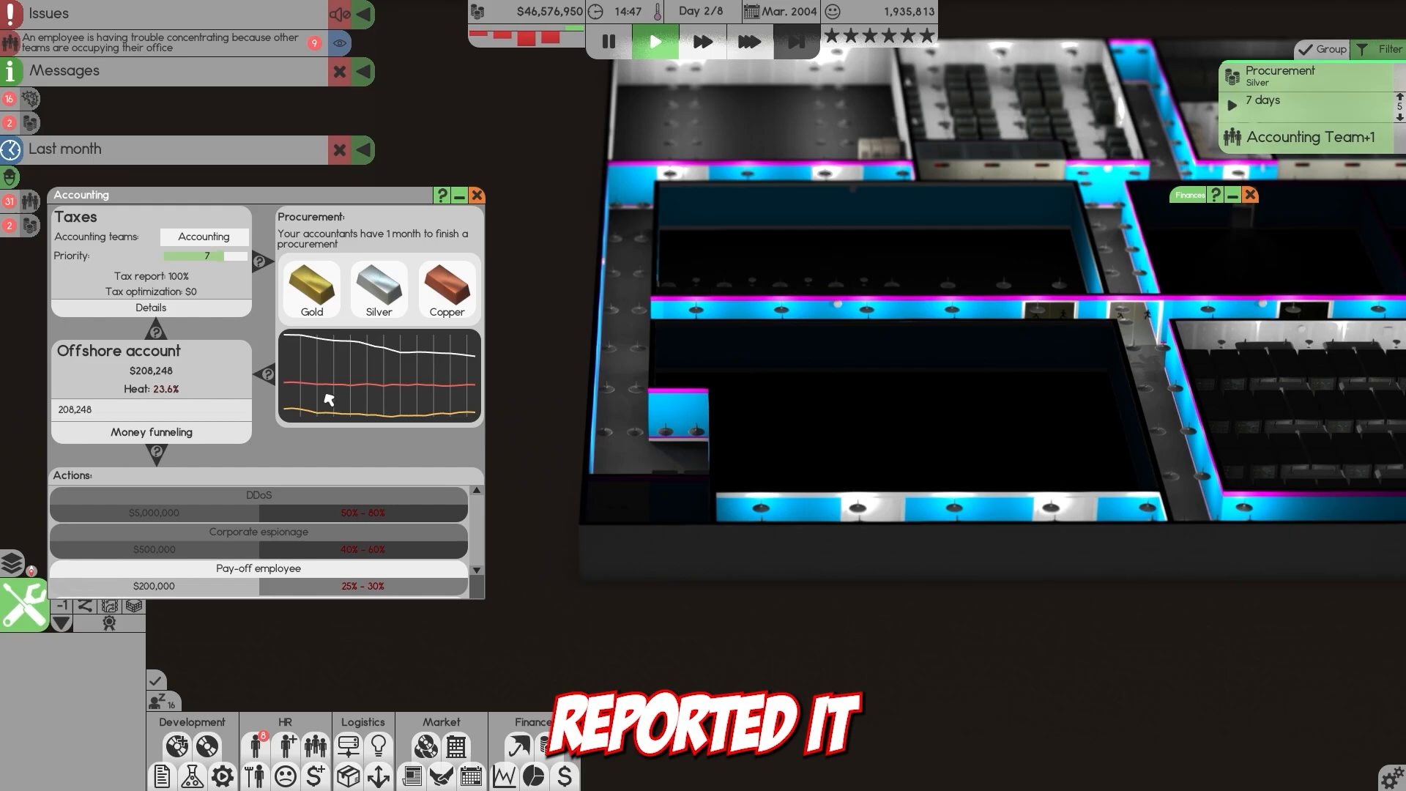
{"action": "mouse_move", "coordinate": [165, 389]}
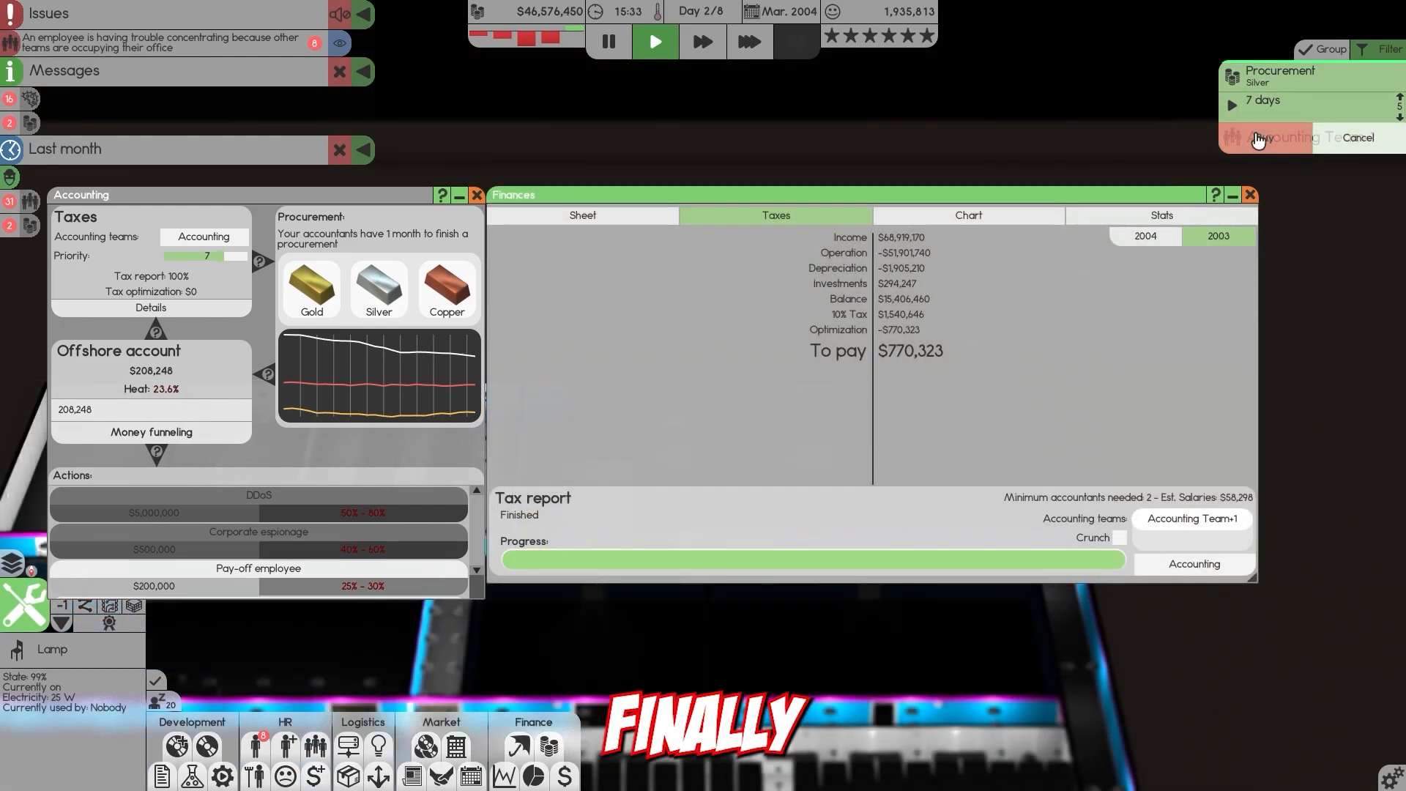
Let the silver procurement finish and inspect the resulting $1,050,475 Silver Bars object.
{"action": "key", "text": "Tab"}
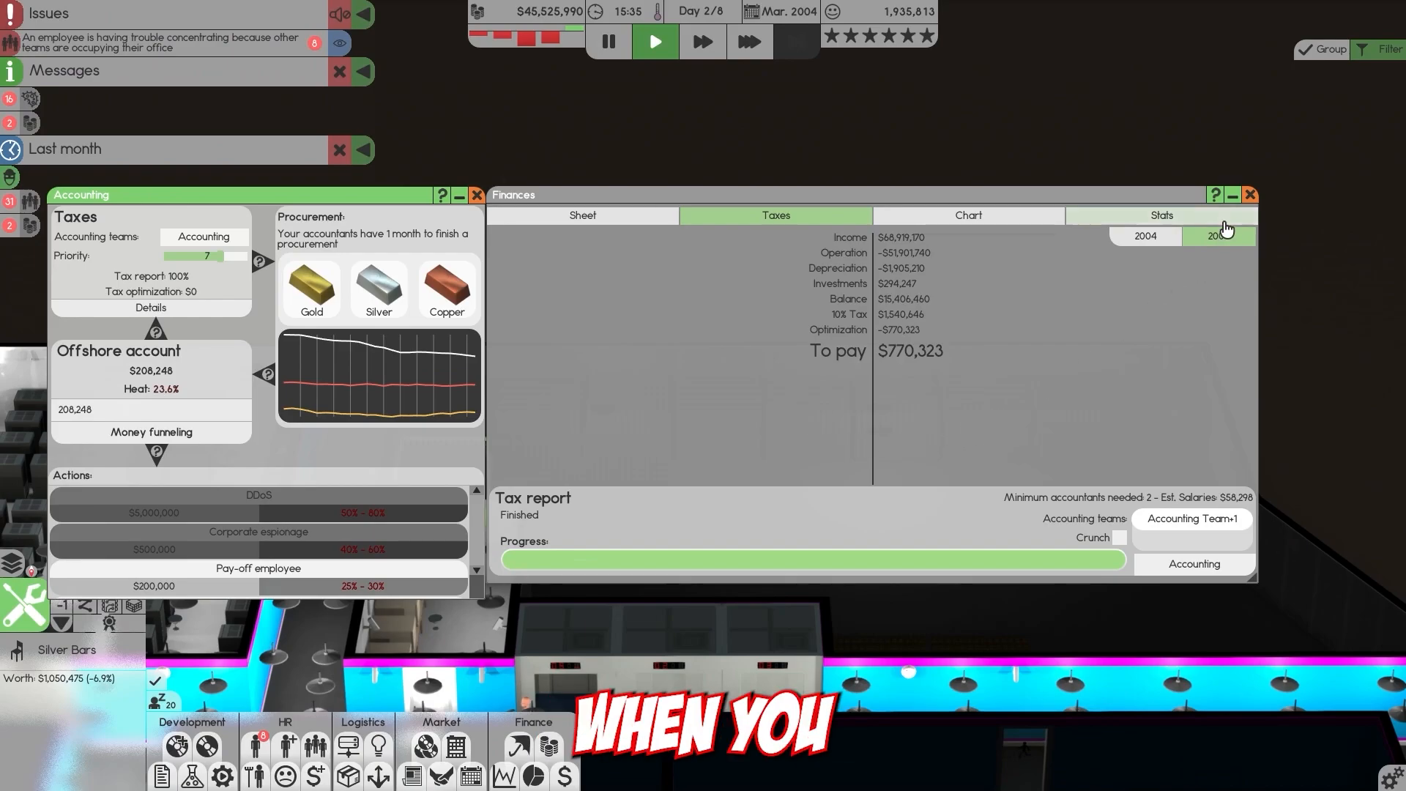
{"action": "left_click", "coordinate": [1232, 195]}
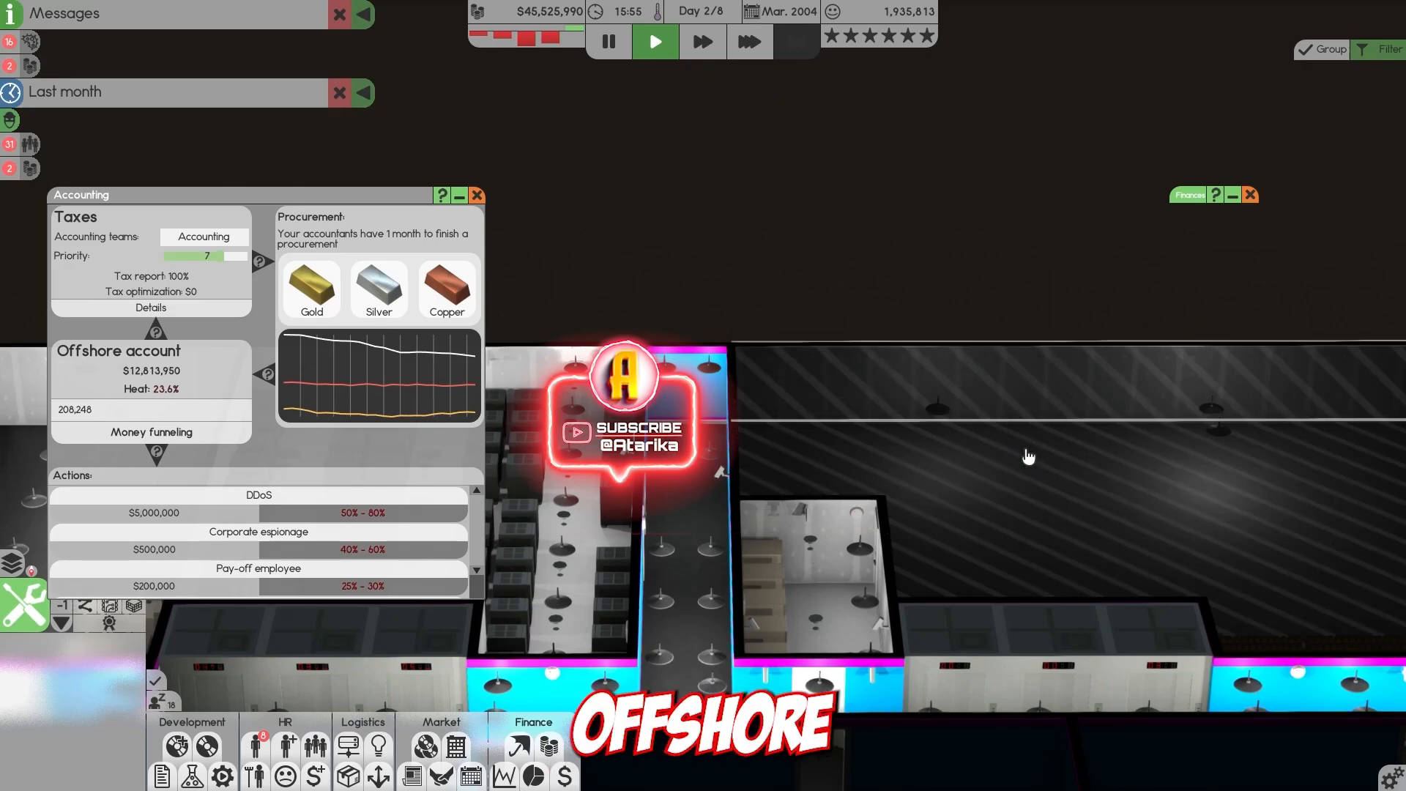
{"action": "mouse_move", "coordinate": [211, 521]}
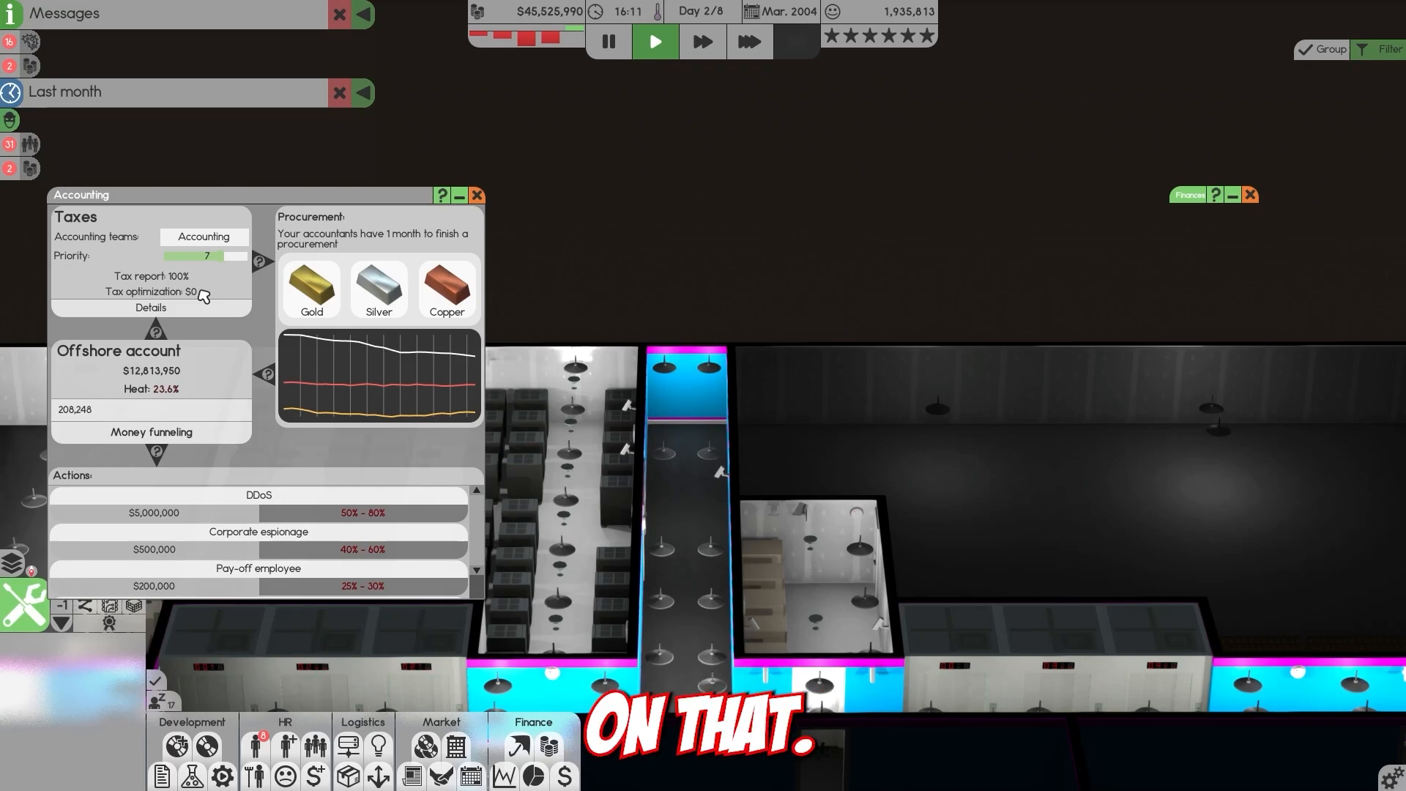
{"action": "mouse_move", "coordinate": [165, 390]}
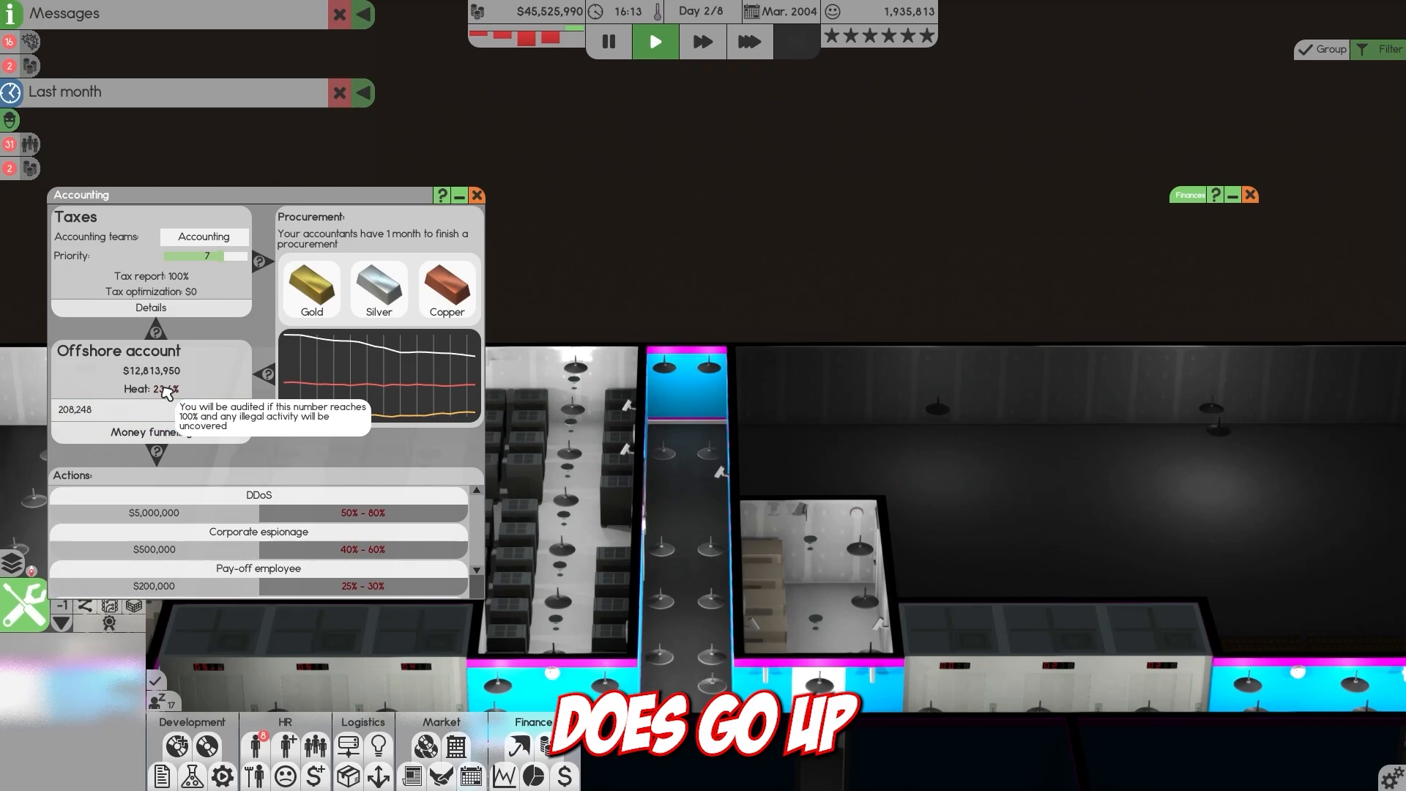
{"action": "mouse_move", "coordinate": [271, 375]}
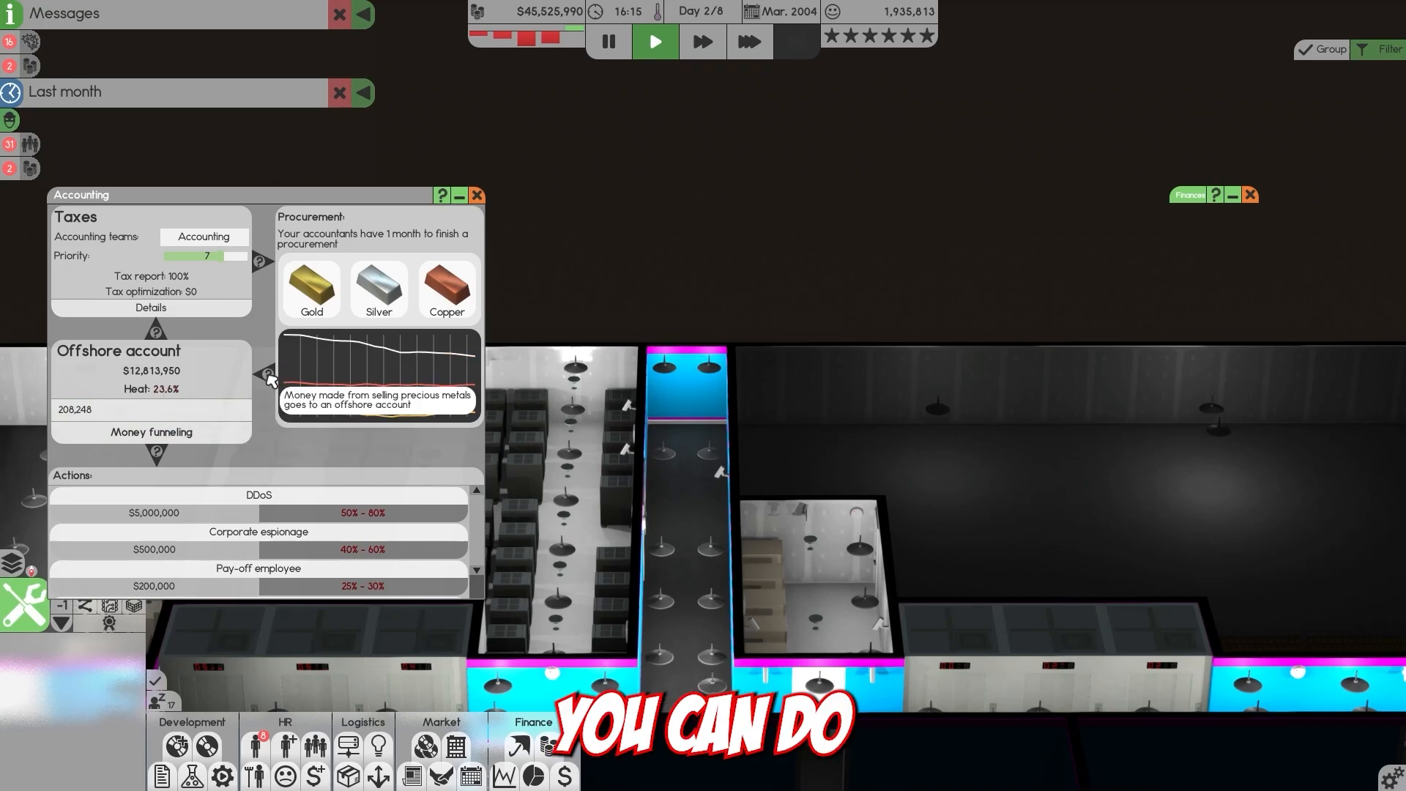
{"action": "mouse_move", "coordinate": [446, 287]}
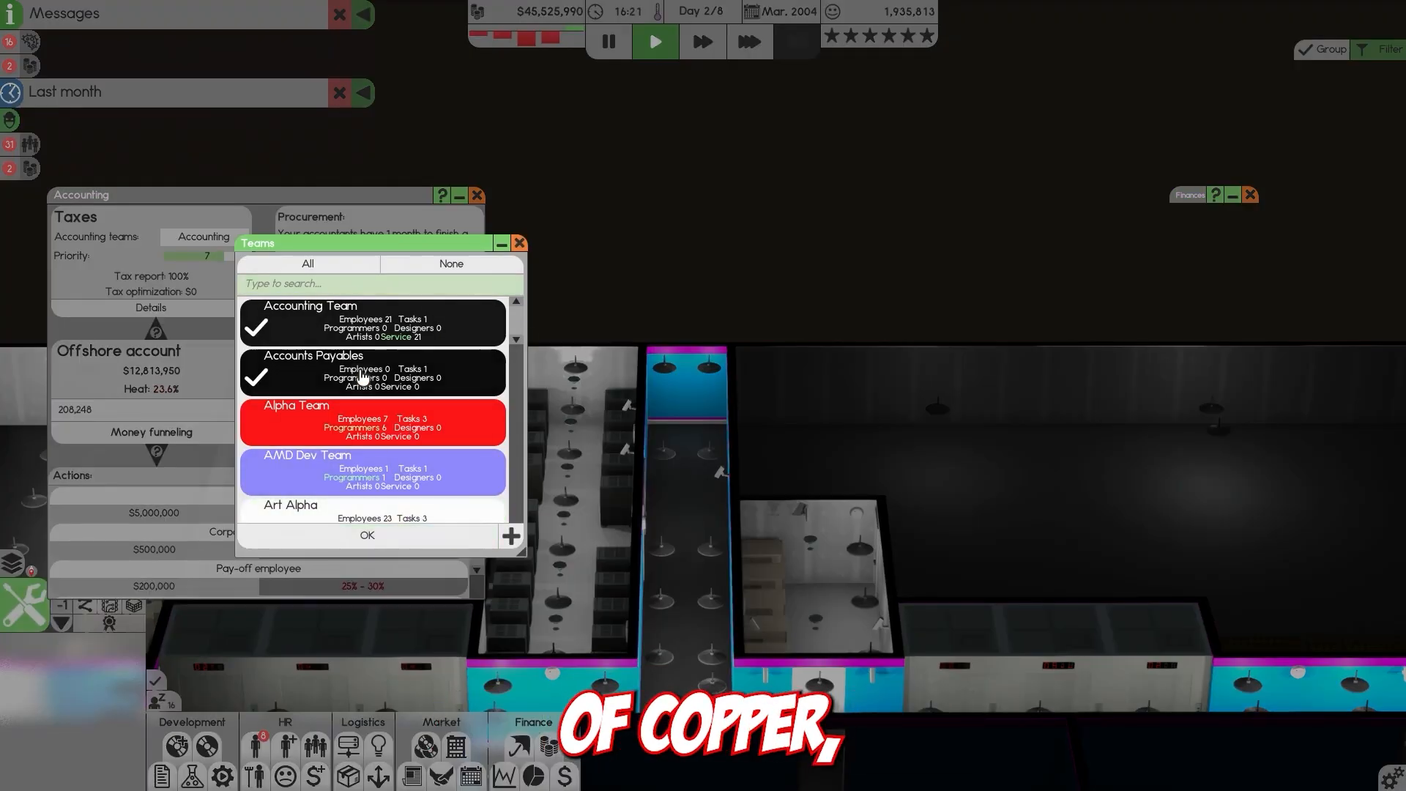
Queue a 7-day copper procurement assigned to Accounting Team and Accounts Payables.
{"action": "left_click", "coordinate": [366, 536]}
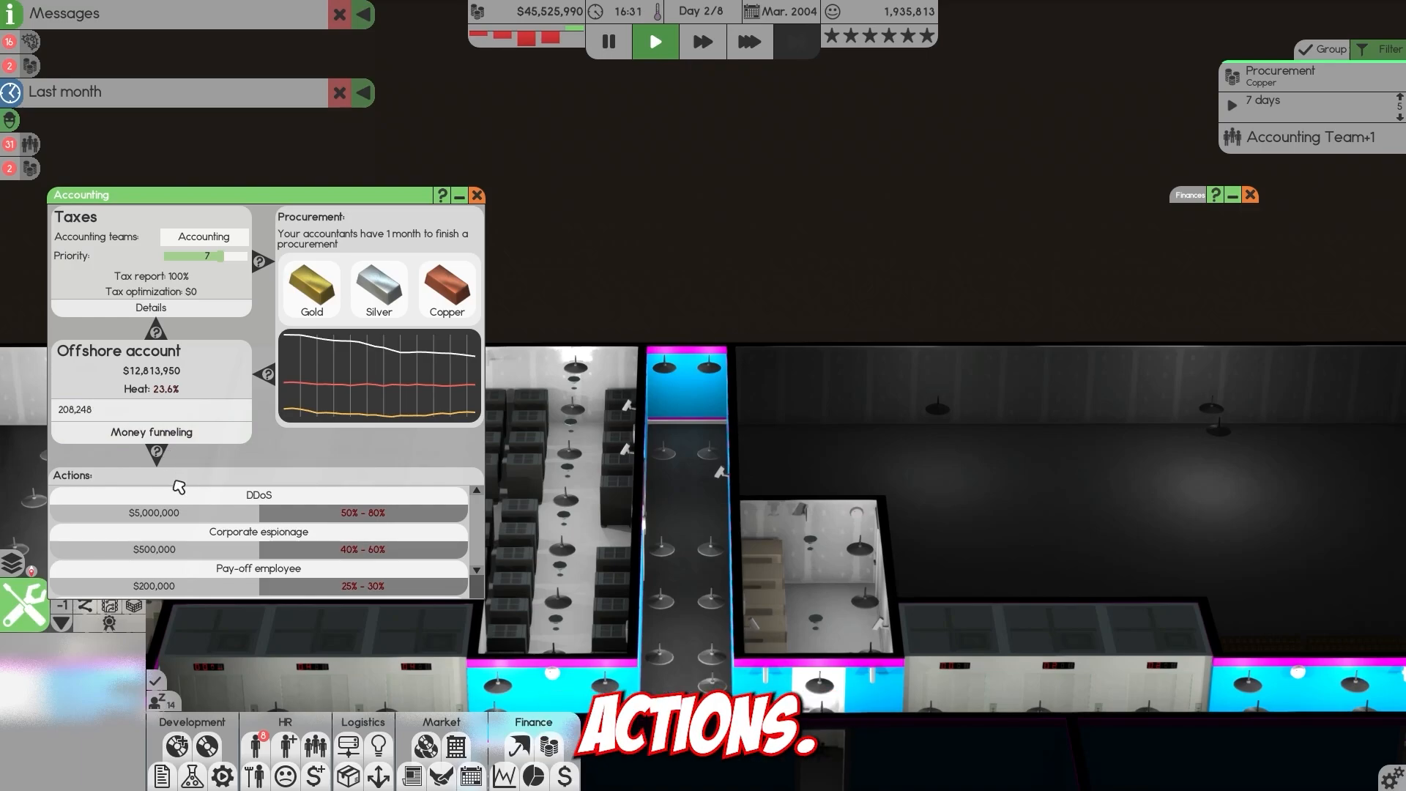
{"action": "mouse_move", "coordinate": [274, 587]}
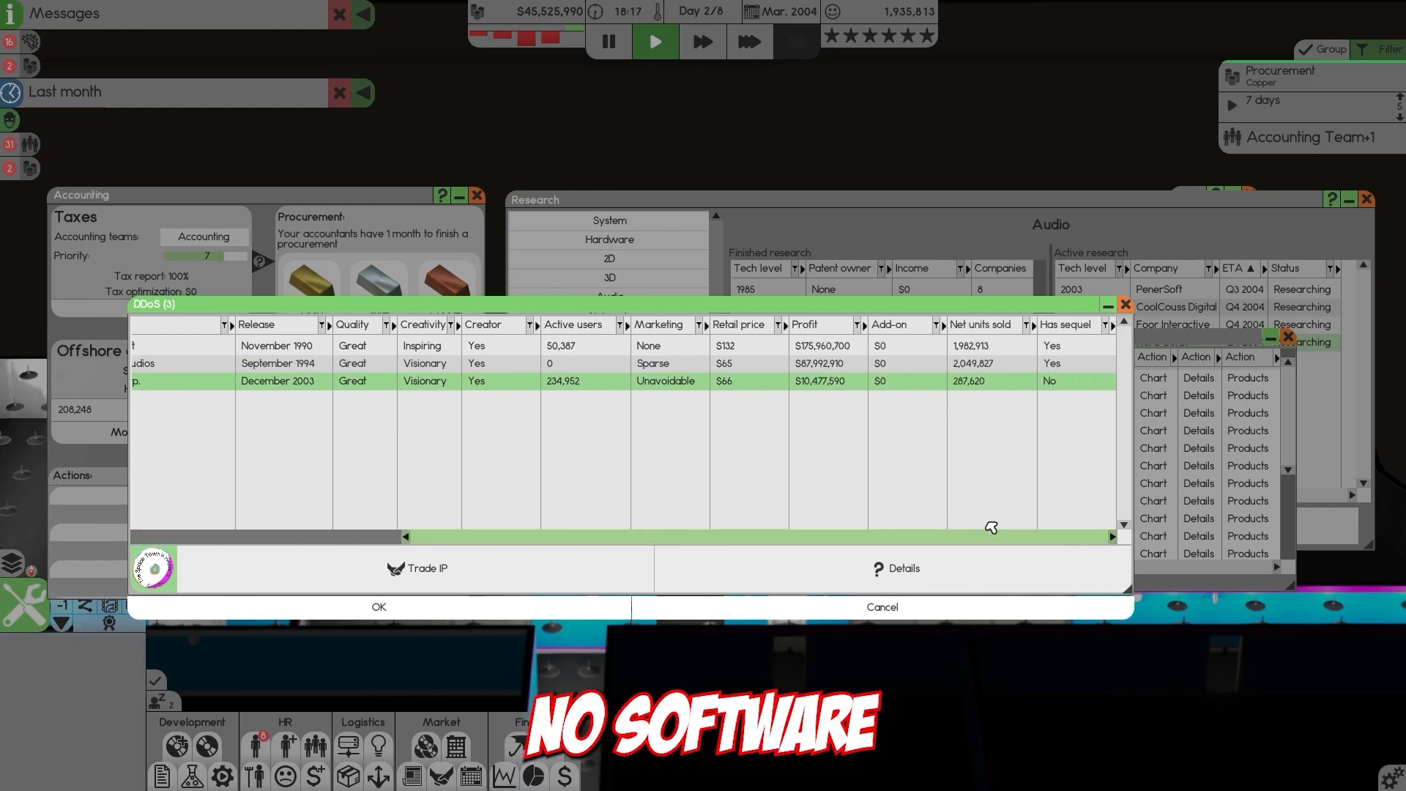
Move the Companies list beside the Audio research overview to compare rivals' 2003 research.
{"action": "left_click_drag", "start_coordinate": [986, 536], "coordinate": [525, 545]}
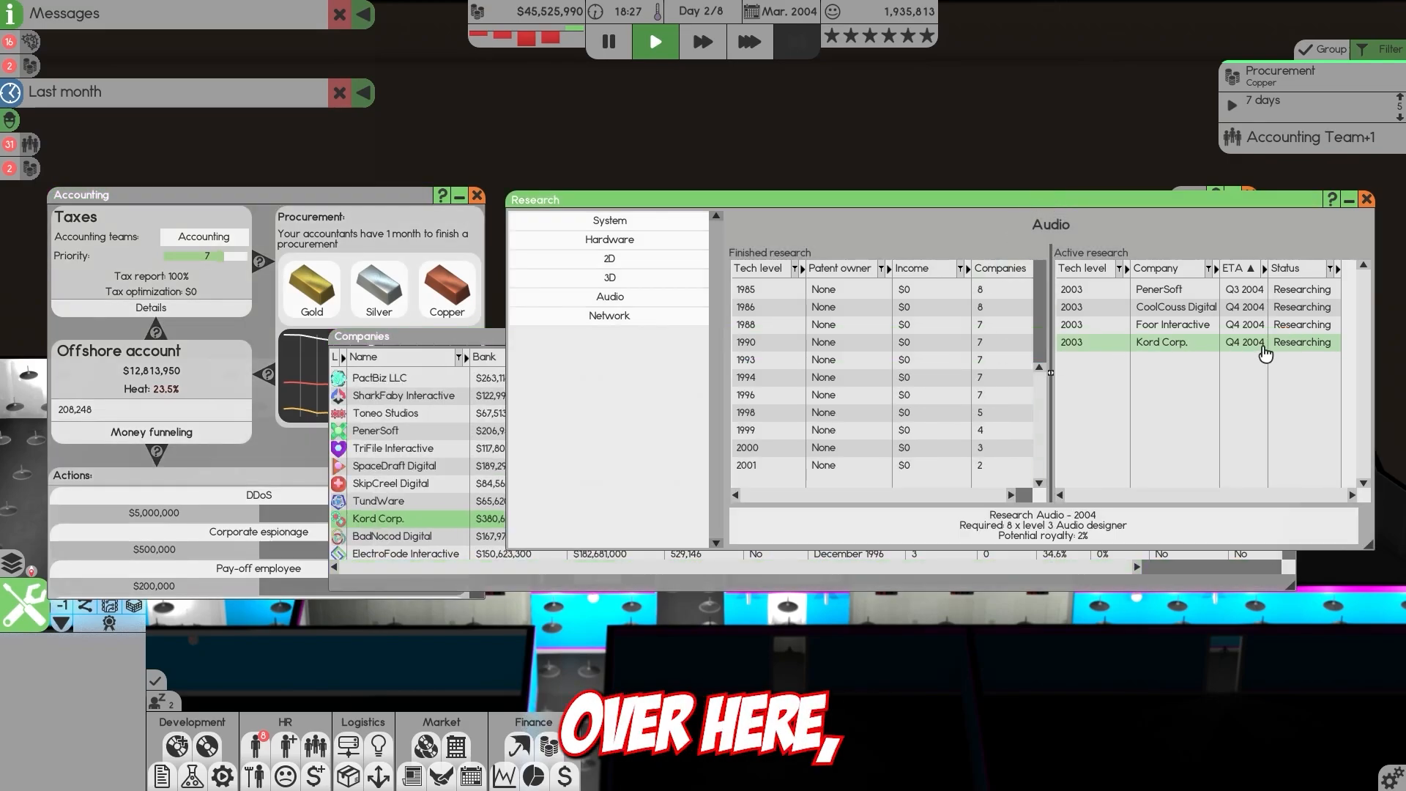
{"action": "mouse_move", "coordinate": [262, 498]}
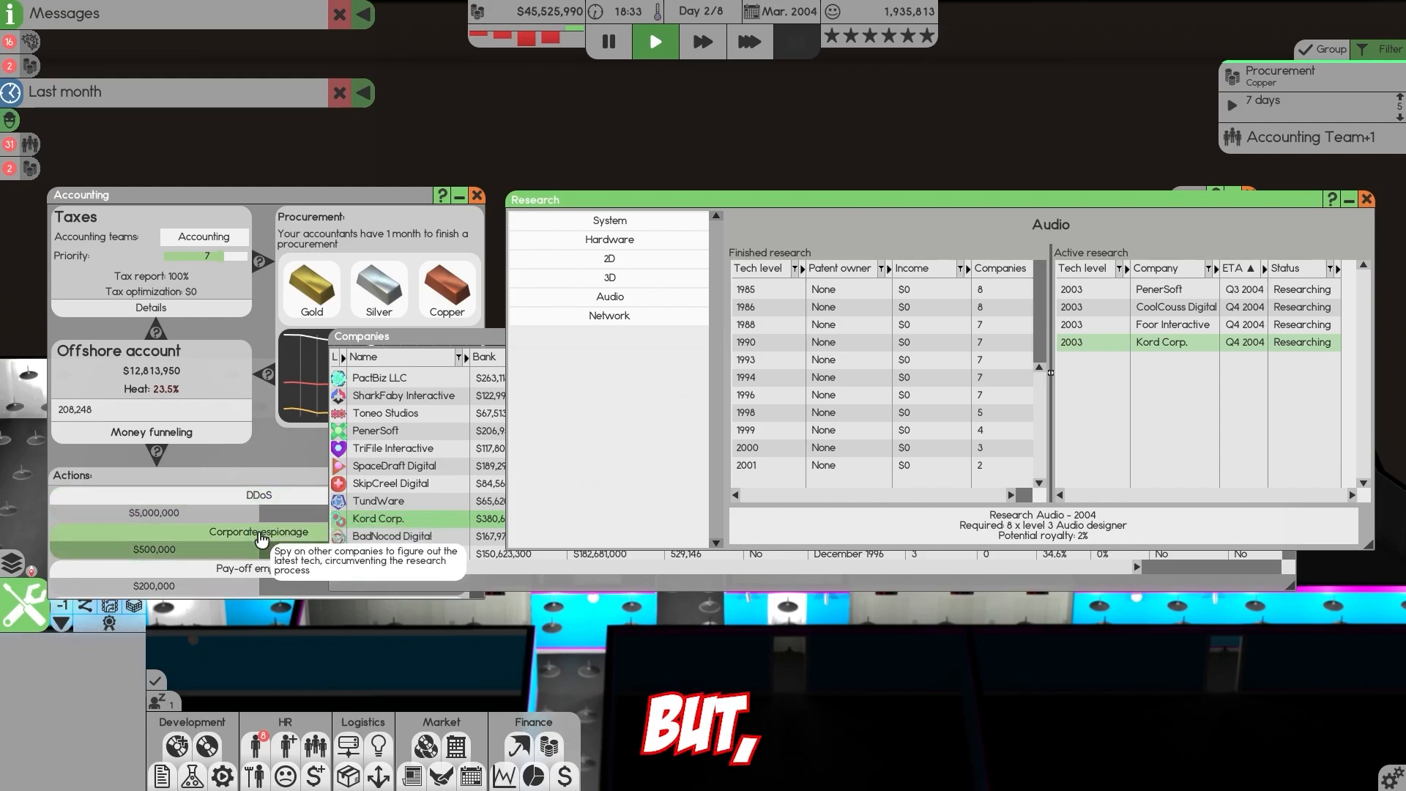
Start Corporate espionage, bringing up the System, Hardware, 3D and Audio tech choices.
{"action": "left_click", "coordinate": [258, 530]}
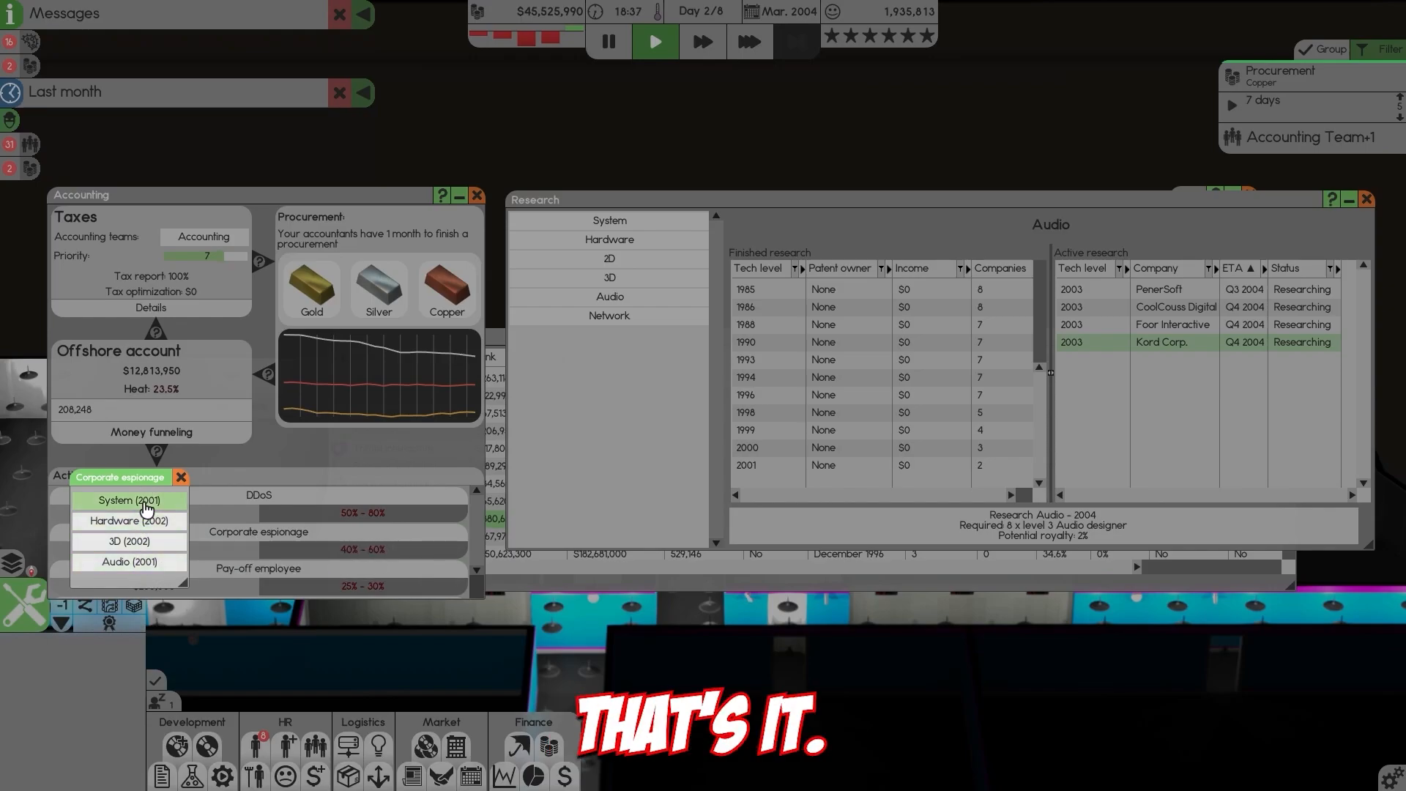
{"action": "mouse_move", "coordinate": [126, 584]}
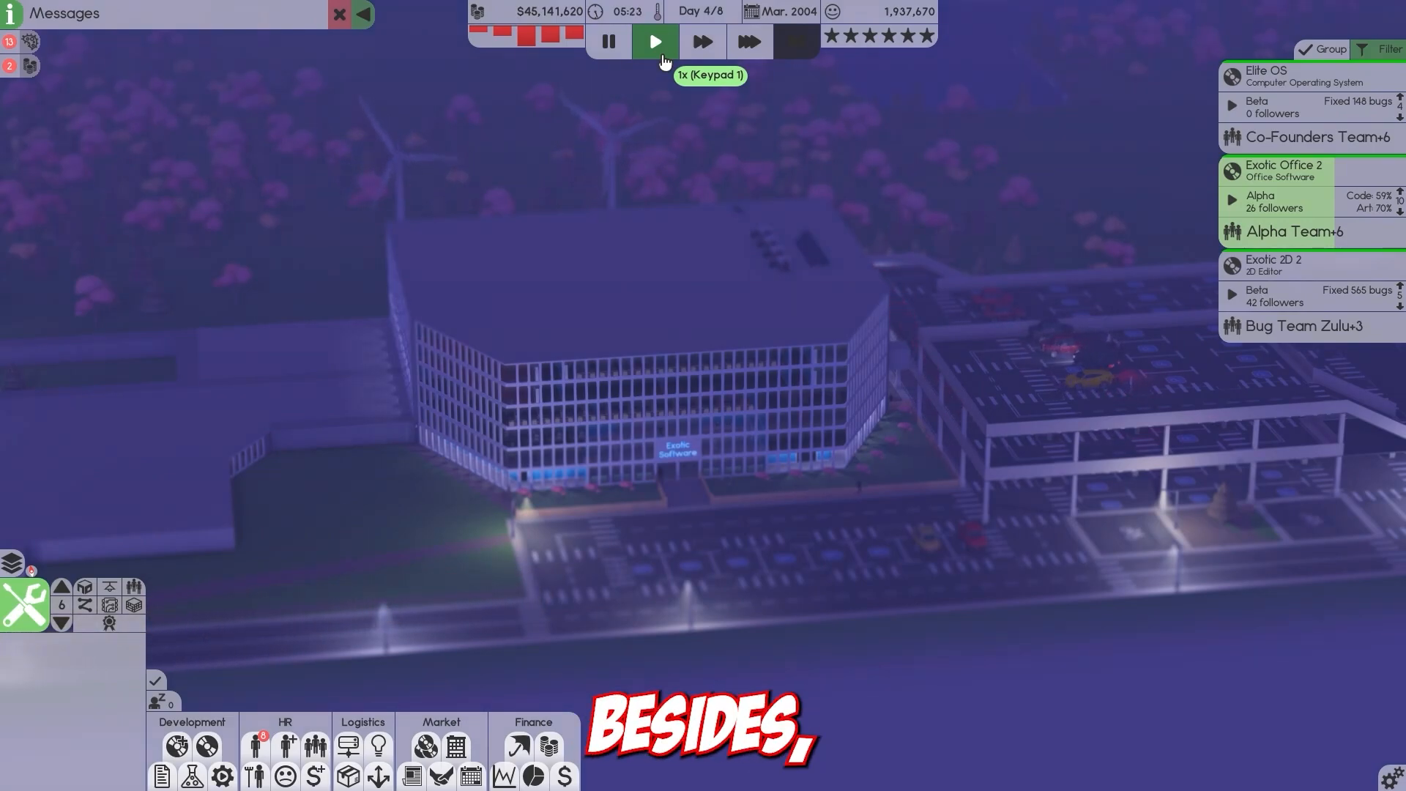
{"action": "mouse_move", "coordinate": [549, 753]}
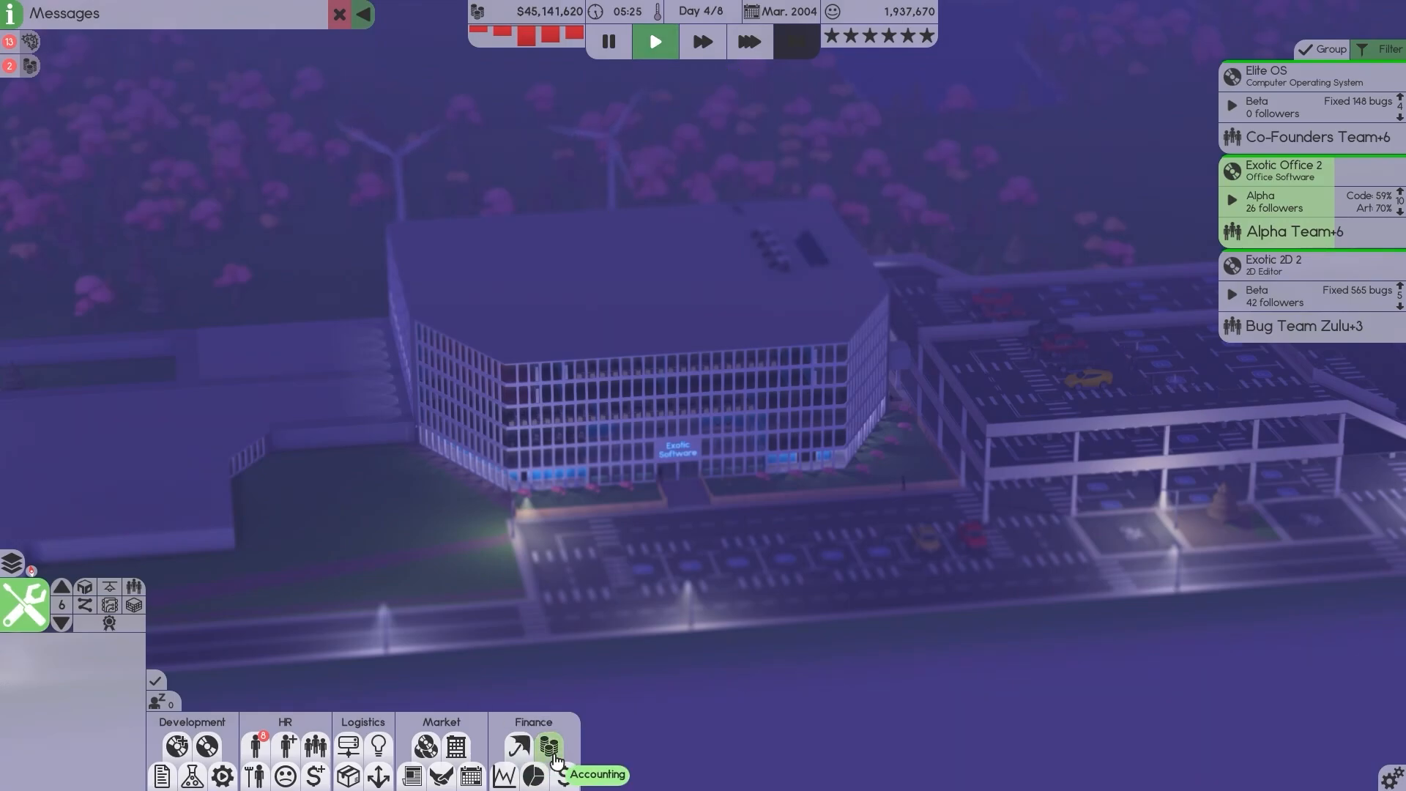
Show the company's Accounting overview over the night-time campus.
{"action": "left_click", "coordinate": [548, 747]}
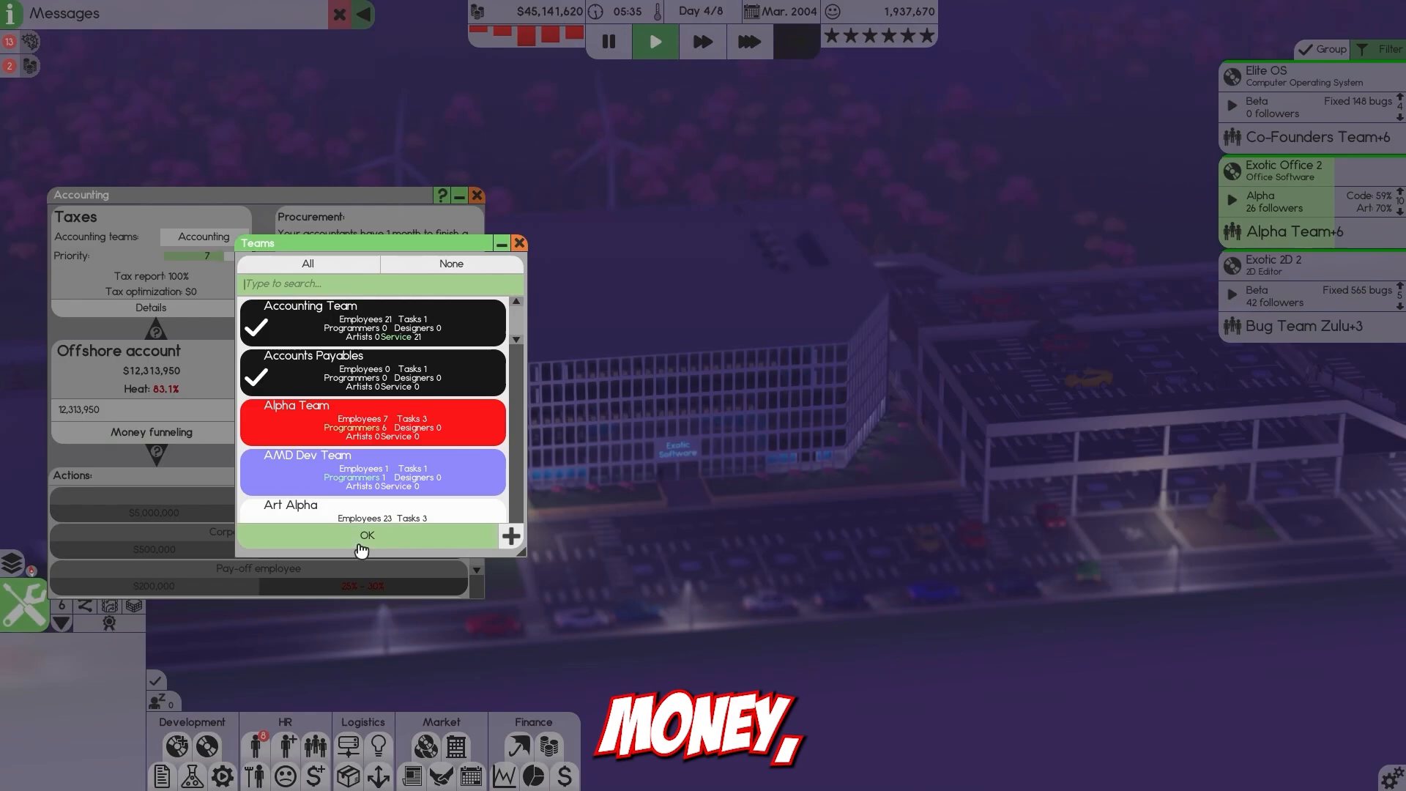
Funnel the $12,313,950 offshore balance using Accounting Team and Accounts Payables, heat reaching 83.1%.
{"action": "left_click", "coordinate": [366, 537]}
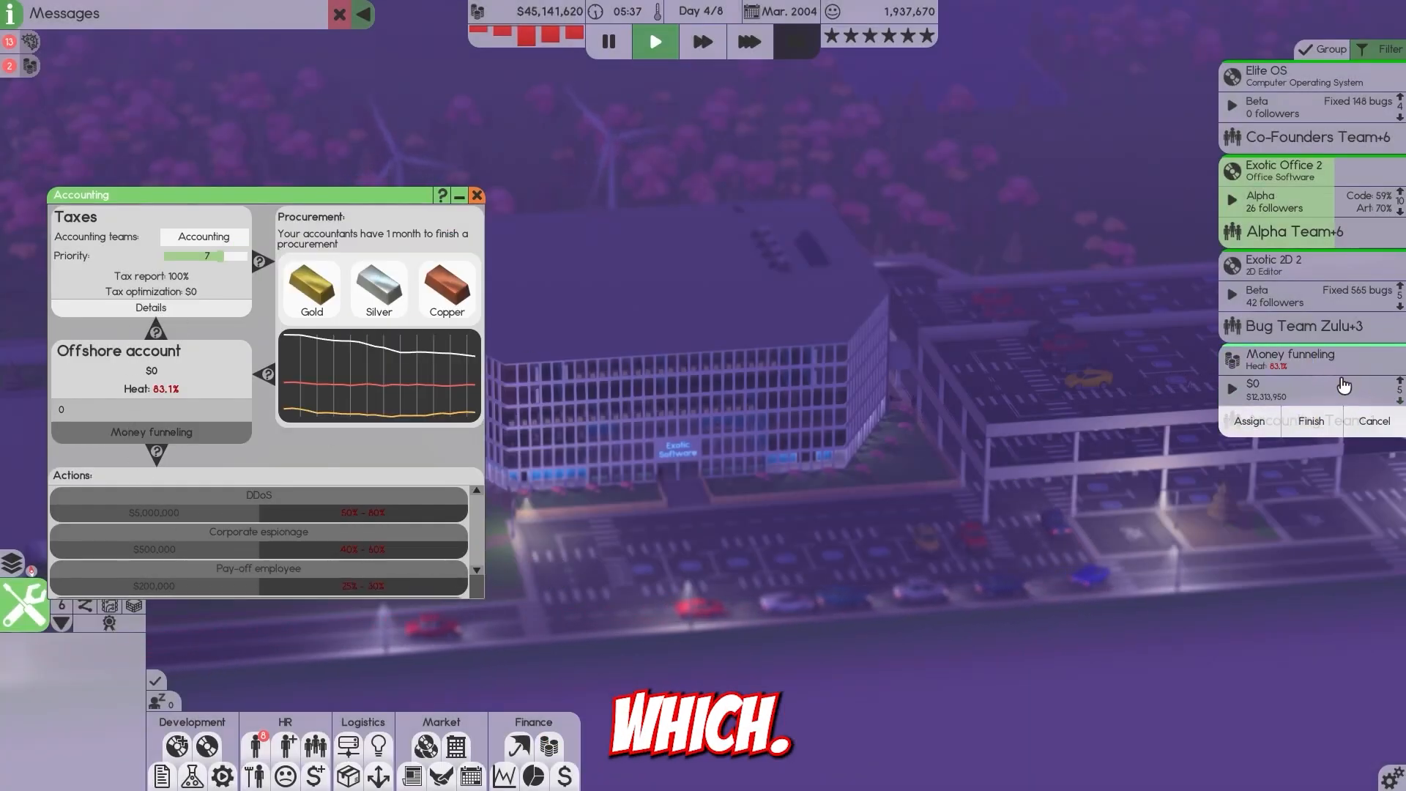